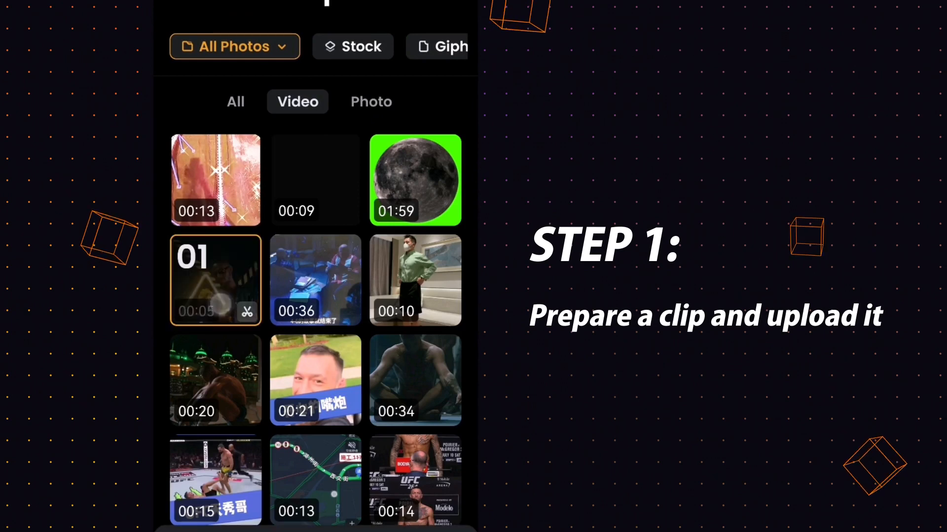
Import the neon triangle clip from the gallery and start adding an overlay video on top of it.
{"action": "left_click", "coordinate": [215, 280]}
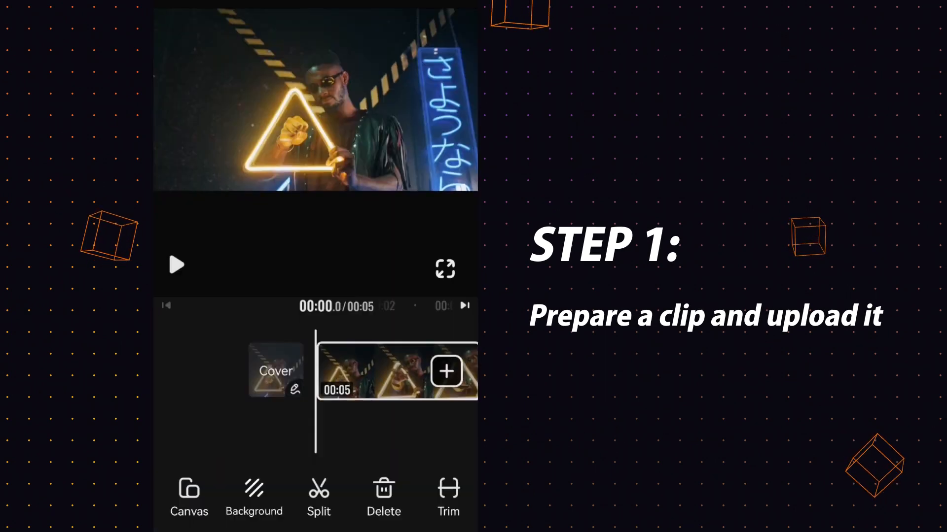
{"action": "left_click", "coordinate": [446, 370]}
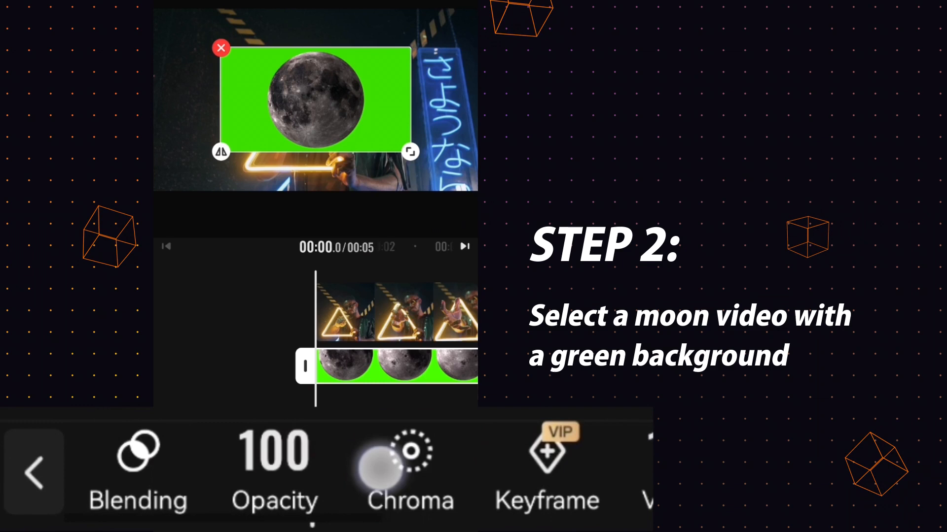
Key out the moon overlay's green background with Chroma, picking the green and raising Intensity to 100.
{"action": "left_click", "coordinate": [404, 456]}
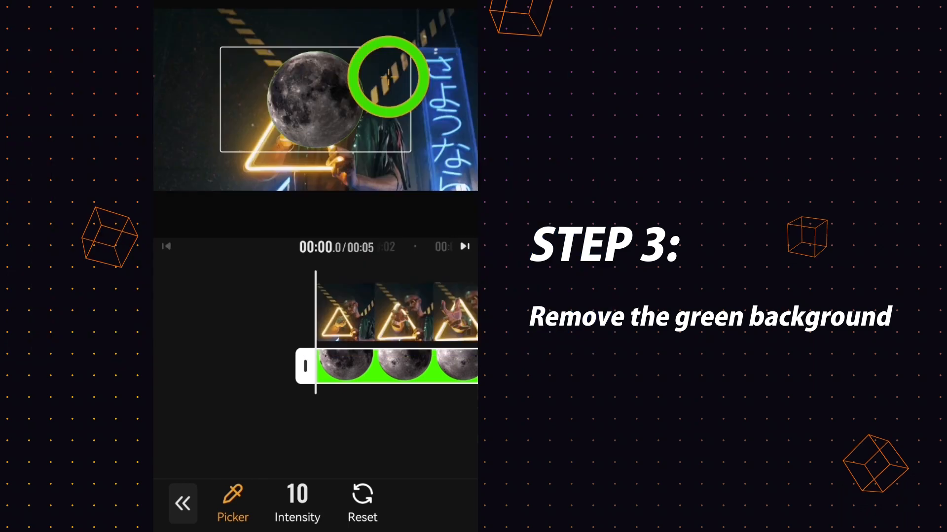
{"action": "left_click", "coordinate": [297, 504]}
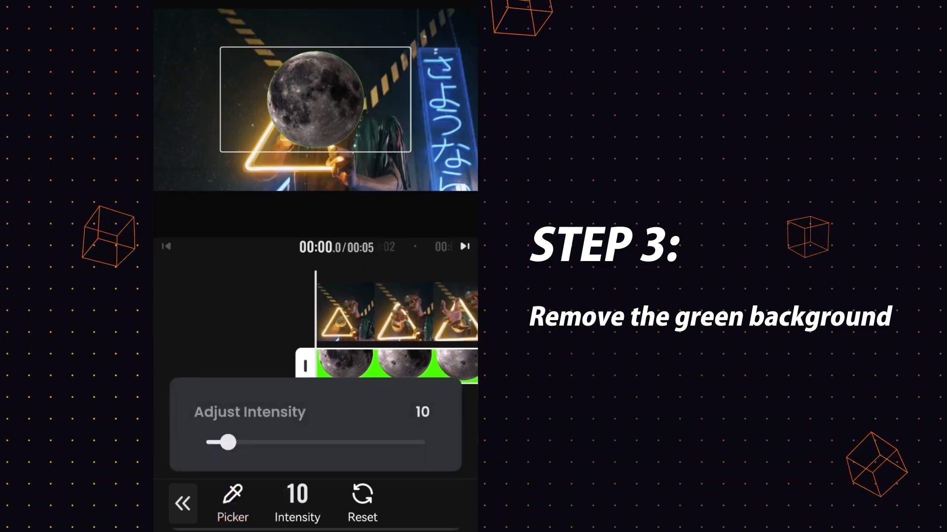
{"action": "left_click_drag", "start_coordinate": [227, 443], "coordinate": [365, 442]}
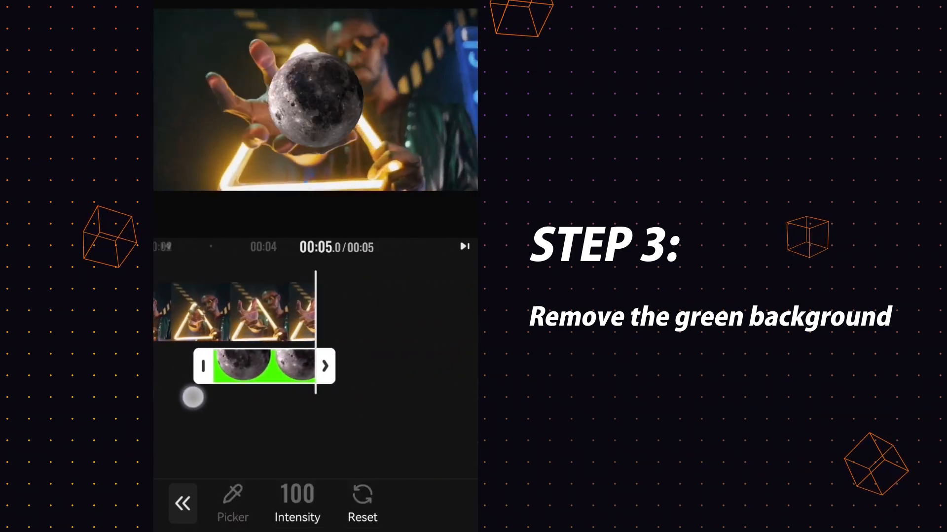
Confirm the keying, then open Blending to set the moon overlay to Add mode.
{"action": "left_click", "coordinate": [184, 503]}
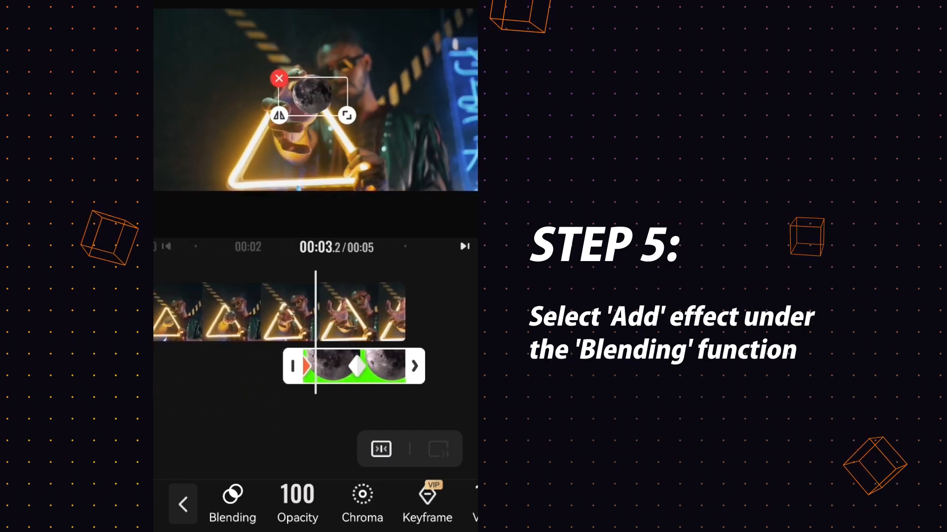
{"action": "left_click", "coordinate": [232, 503]}
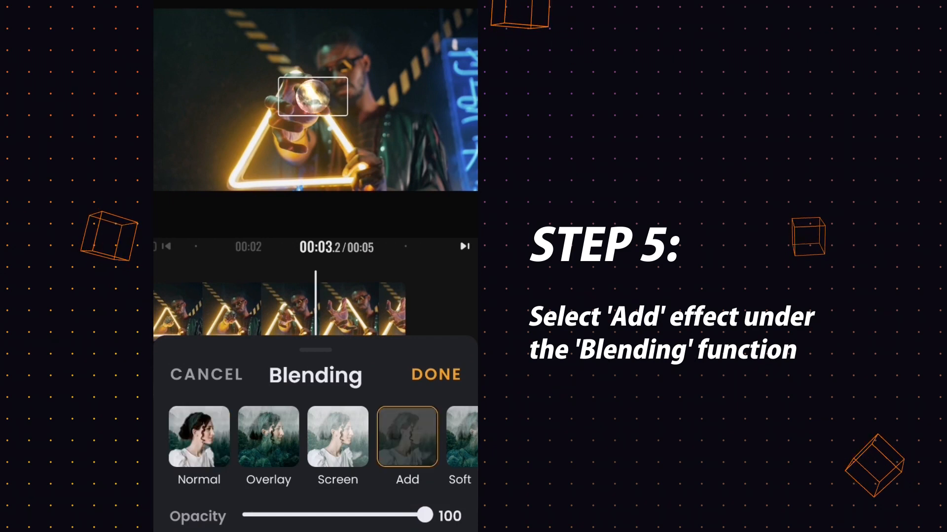